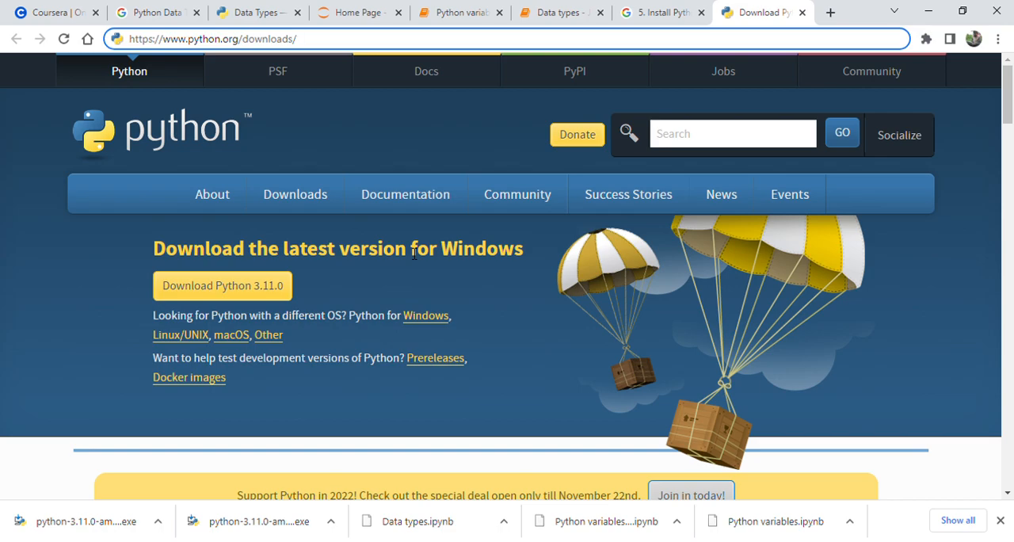
{"action": "mouse_move", "coordinate": [151, 256]}
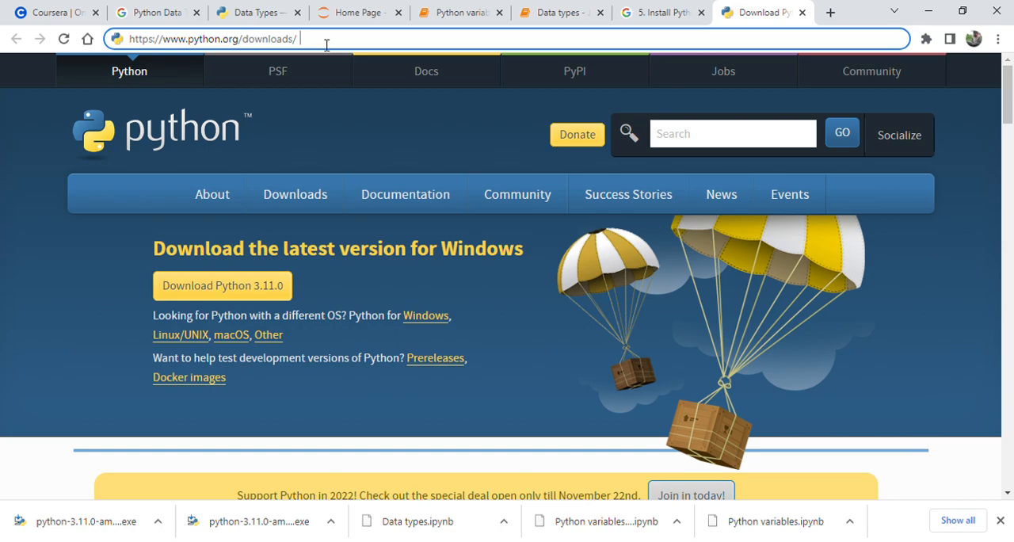
{"action": "mouse_move", "coordinate": [229, 134]}
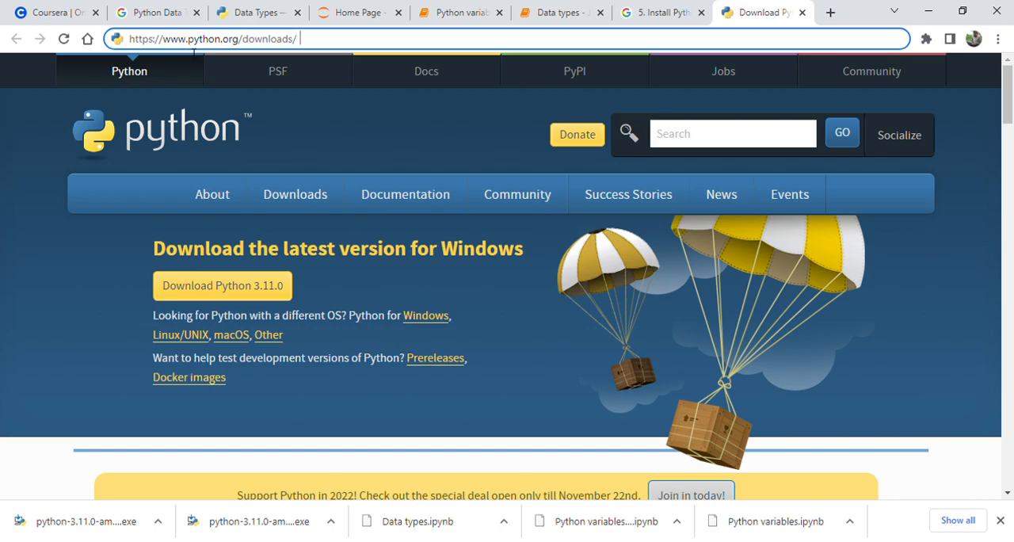
Scroll the downloads page down to the Active Python Releases table listing 3.11 through 3.7.
{"action": "left_click", "coordinate": [295, 194]}
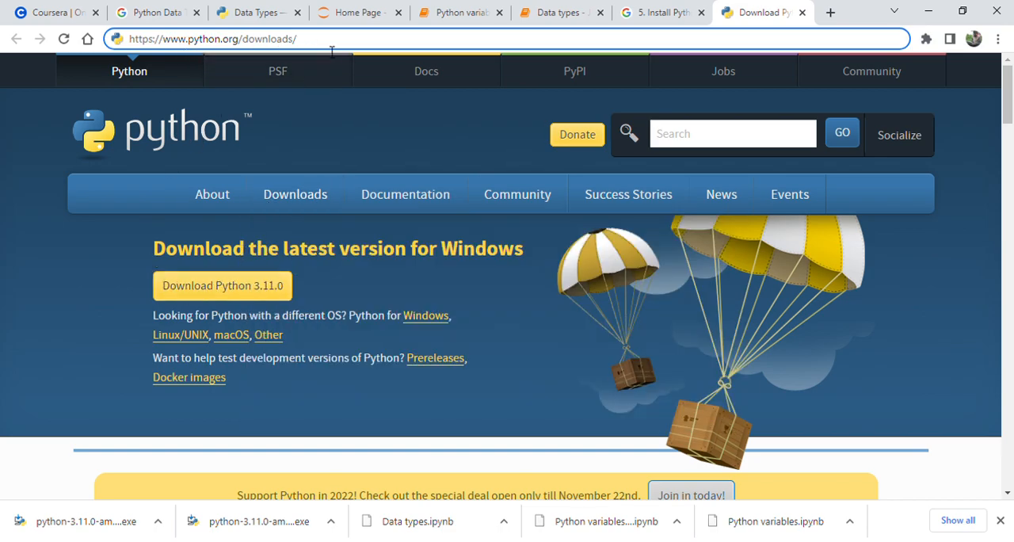
{"action": "mouse_move", "coordinate": [111, 169]}
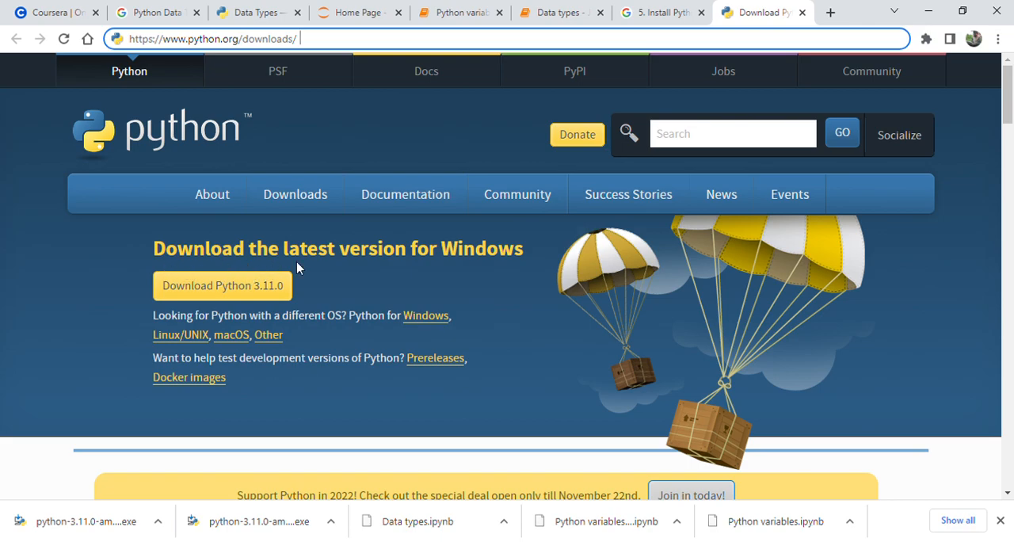
{"action": "scroll", "scroll_direction": "down", "scroll_amount": 3}
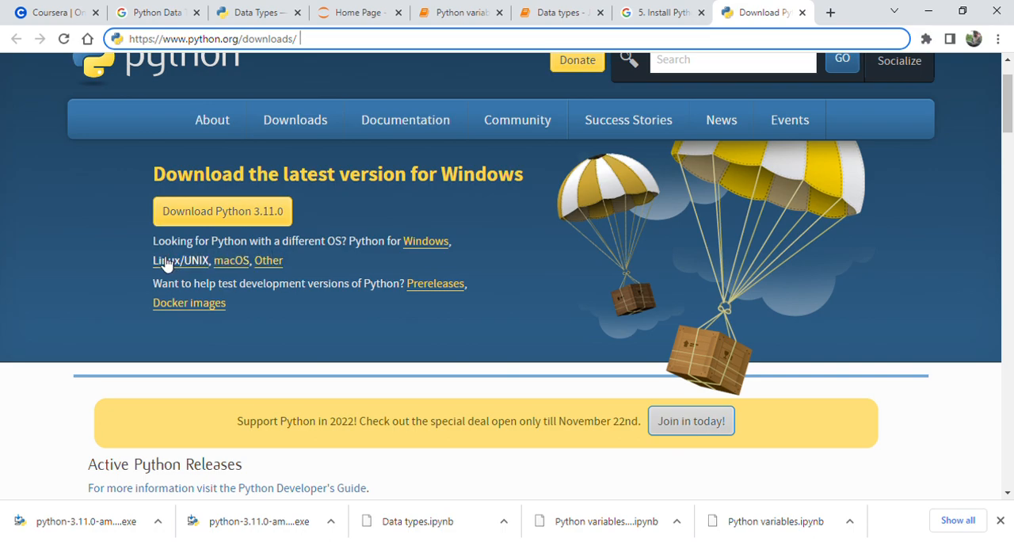
{"action": "mouse_move", "coordinate": [238, 272]}
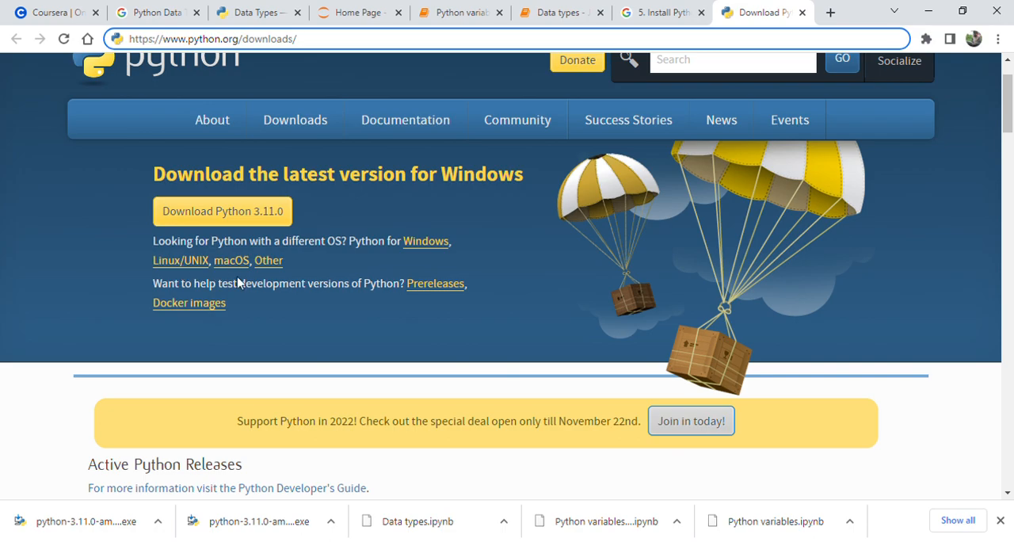
{"action": "scroll", "scroll_direction": "down", "scroll_amount": 3}
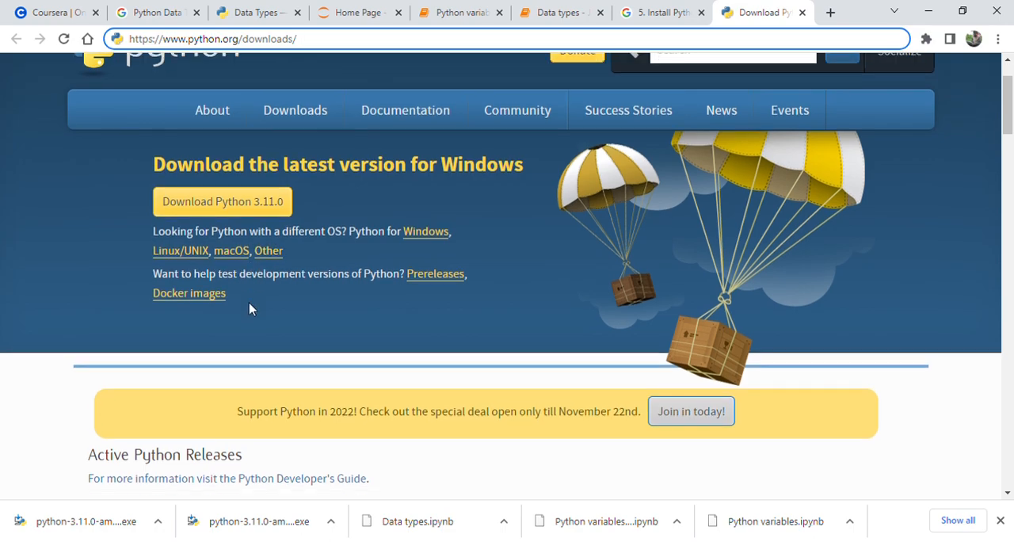
{"action": "scroll", "scroll_direction": "down", "scroll_amount": 3}
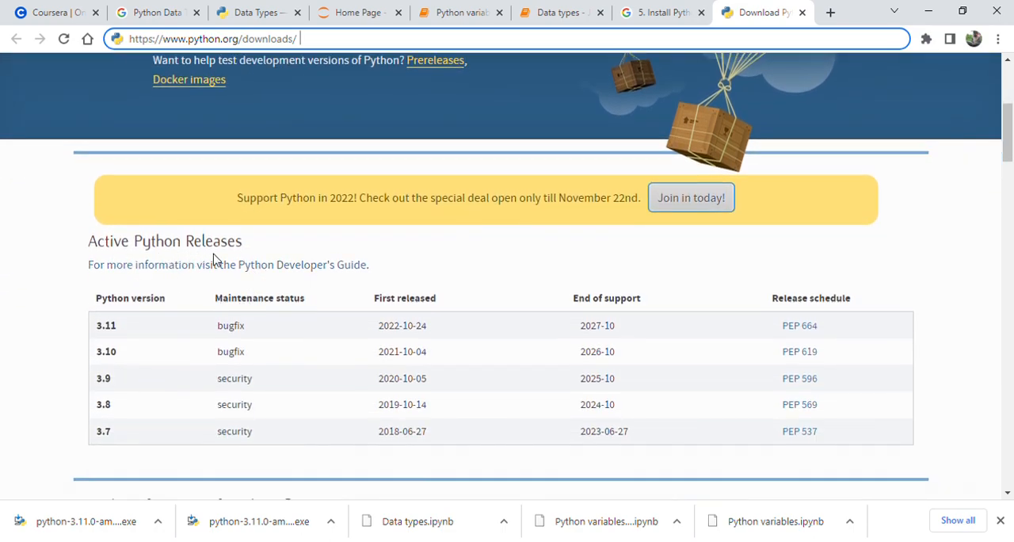
{"action": "mouse_move", "coordinate": [232, 333]}
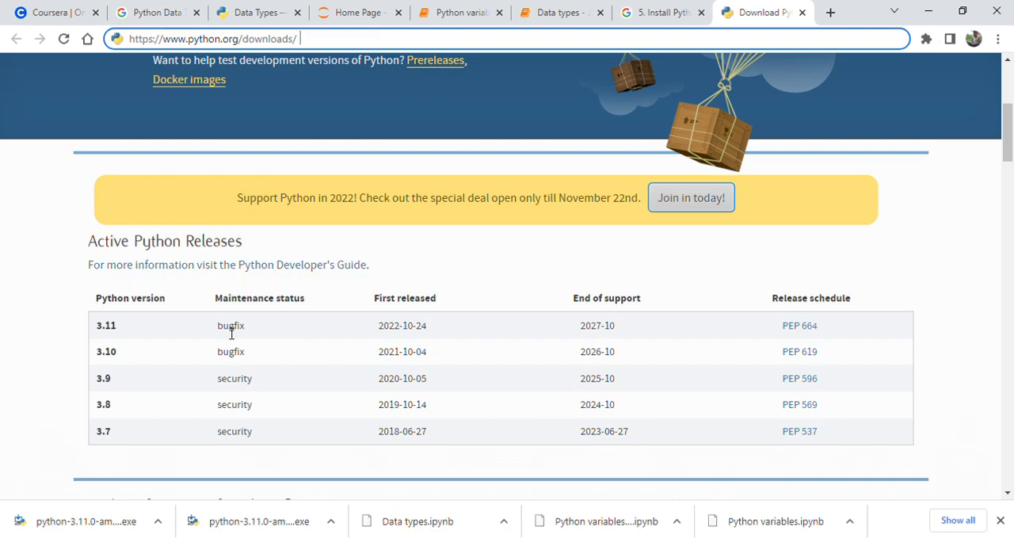
{"action": "mouse_move", "coordinate": [333, 358]}
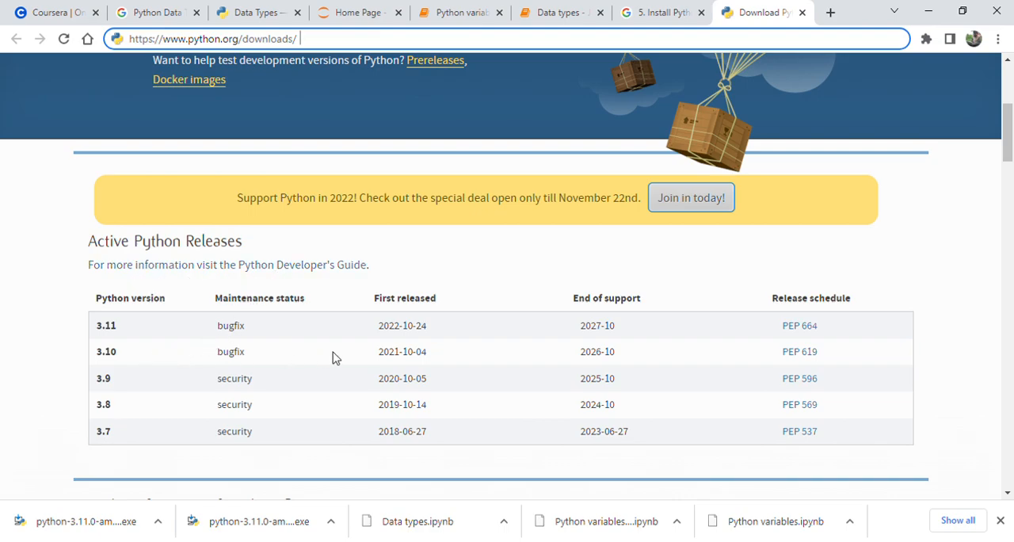
{"action": "mouse_move", "coordinate": [590, 351]}
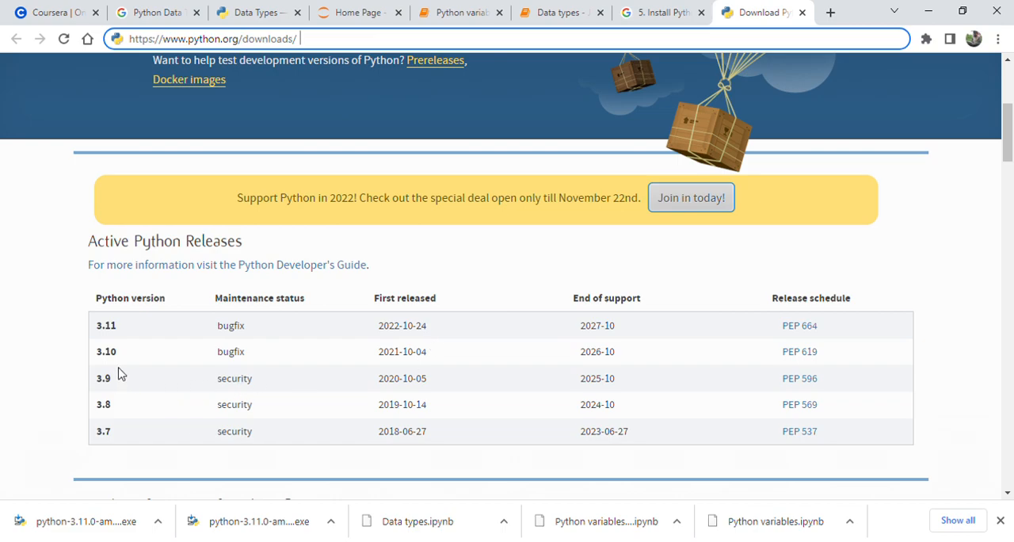
{"action": "scroll", "scroll_direction": "down", "scroll_amount": 3}
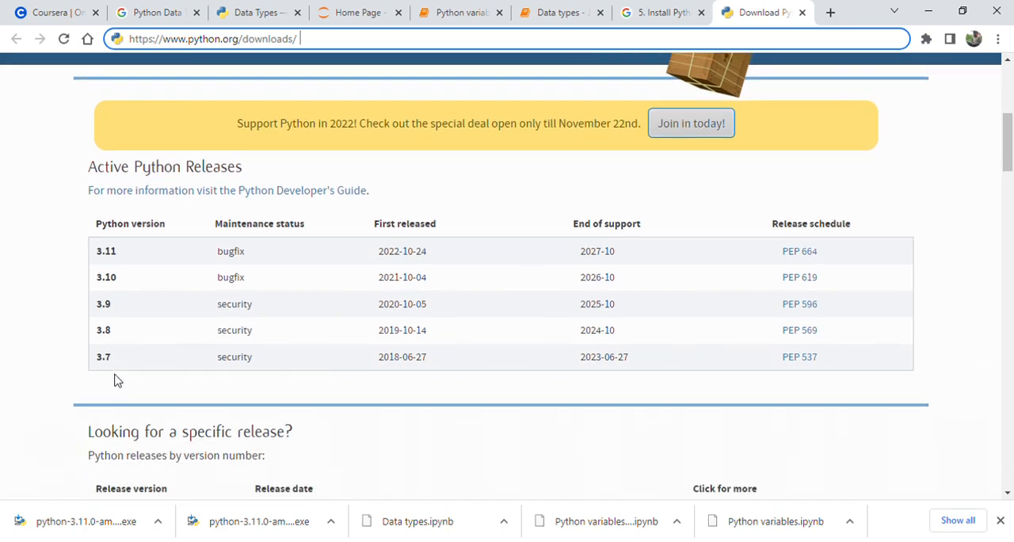
Scroll through 'Looking for a specific release?' down to Python 3.10.1 from December 2021.
{"action": "scroll", "scroll_direction": "down", "scroll_amount": 3}
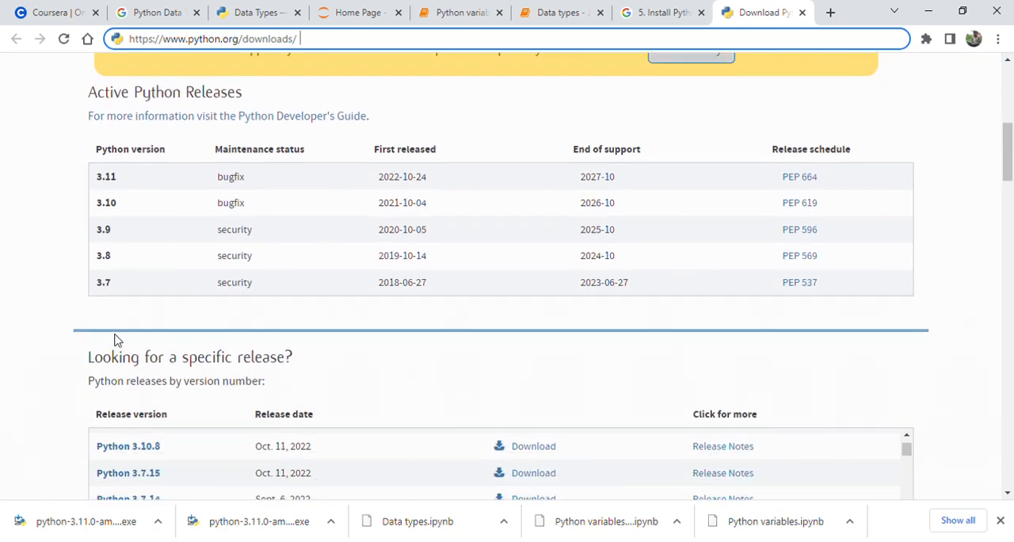
{"action": "scroll", "scroll_direction": "down", "scroll_amount": 3}
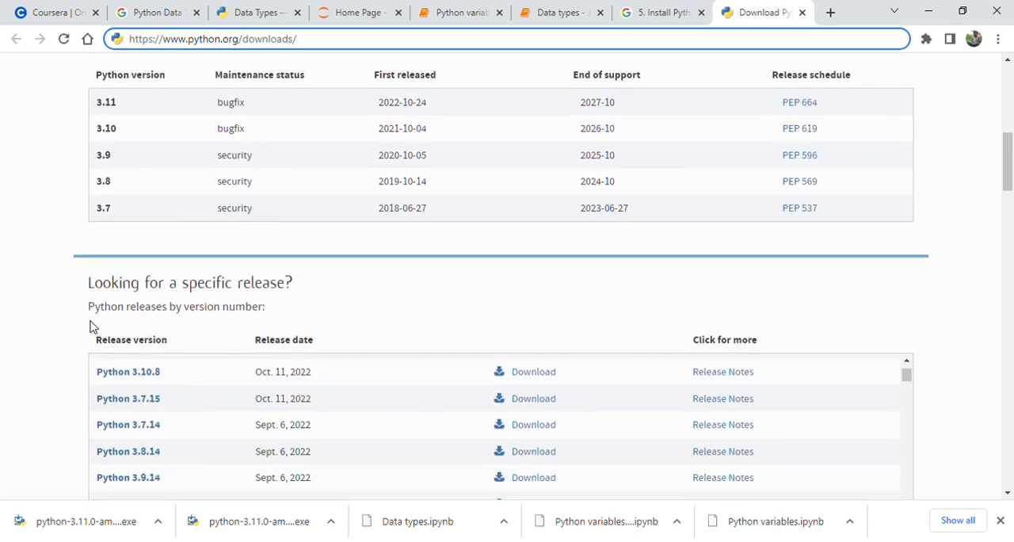
{"action": "mouse_move", "coordinate": [116, 329]}
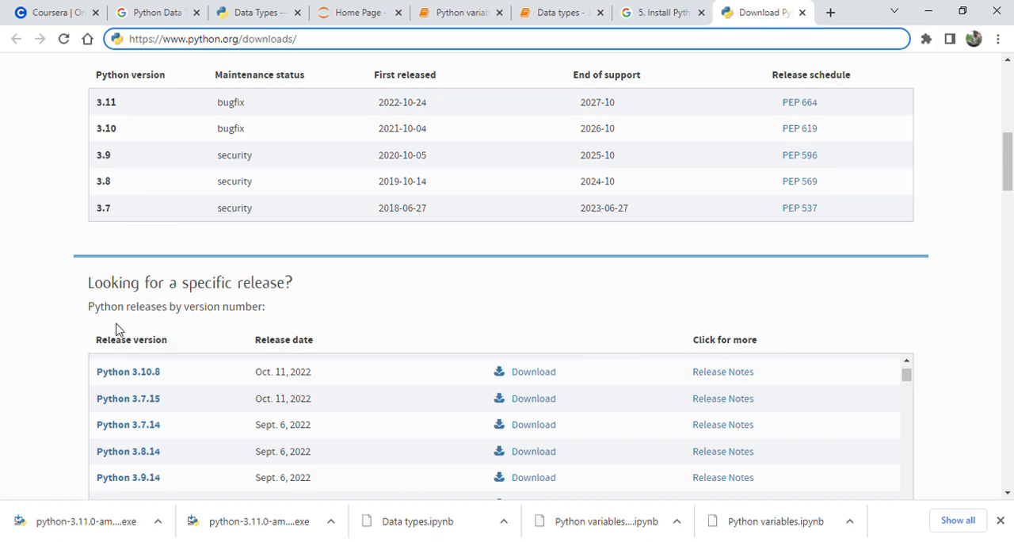
{"action": "scroll", "scroll_direction": "down", "scroll_amount": 3}
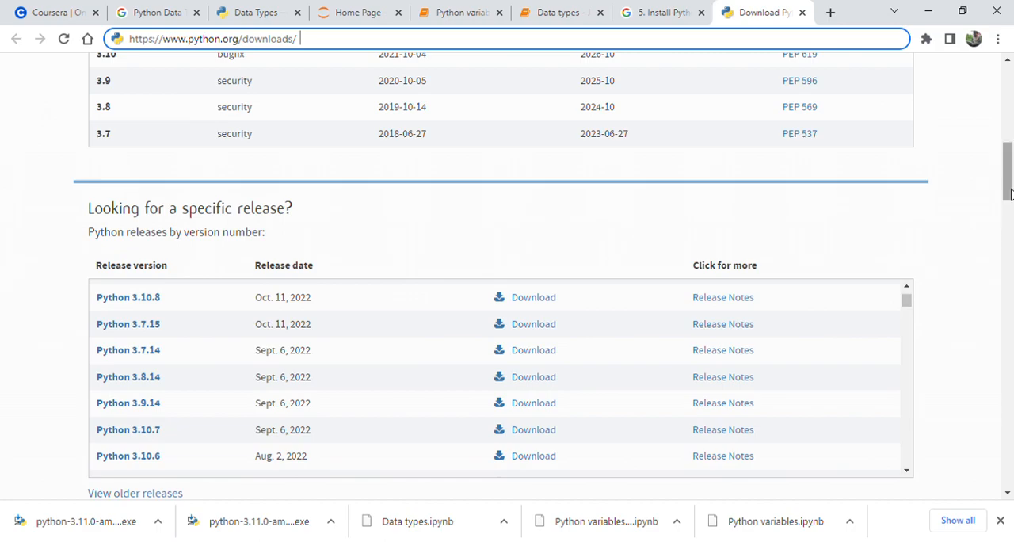
{"action": "scroll", "scroll_direction": "down", "scroll_amount": 3}
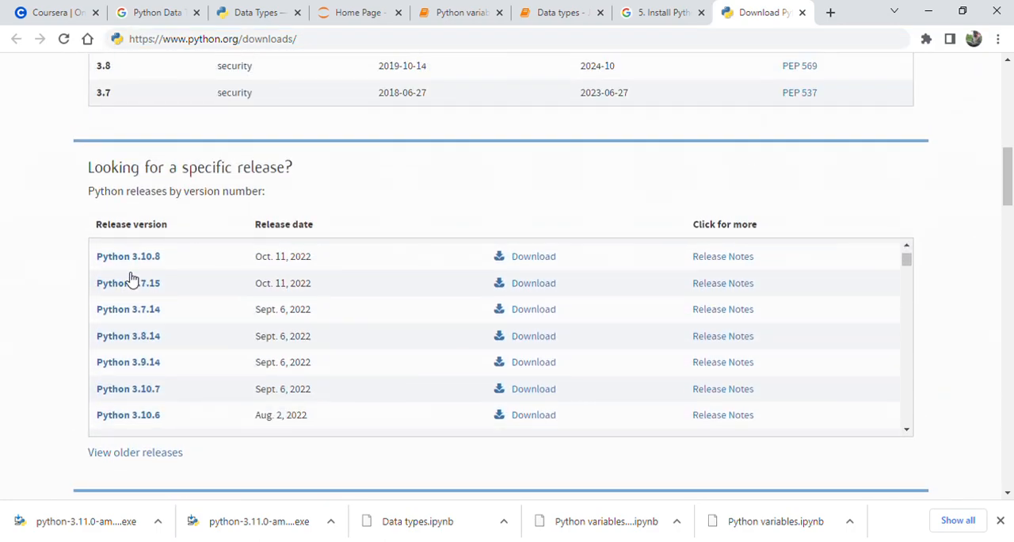
{"action": "scroll", "scroll_direction": "down", "scroll_amount": 3}
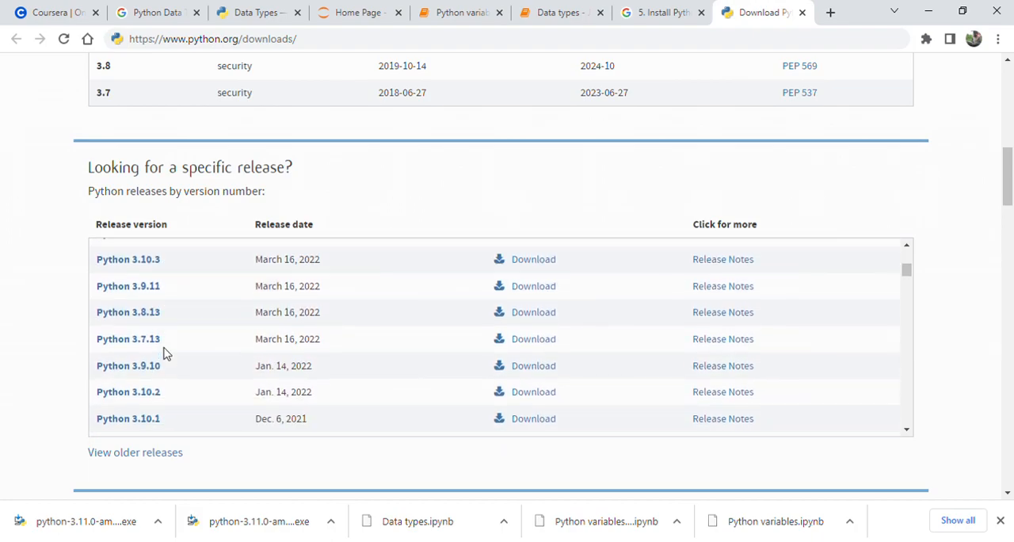
Scroll to the oldest release, Python 2.0.1, past Sponsors, then back up to the Python 3.11.0 banner.
{"action": "scroll", "scroll_direction": "down", "scroll_amount": 3}
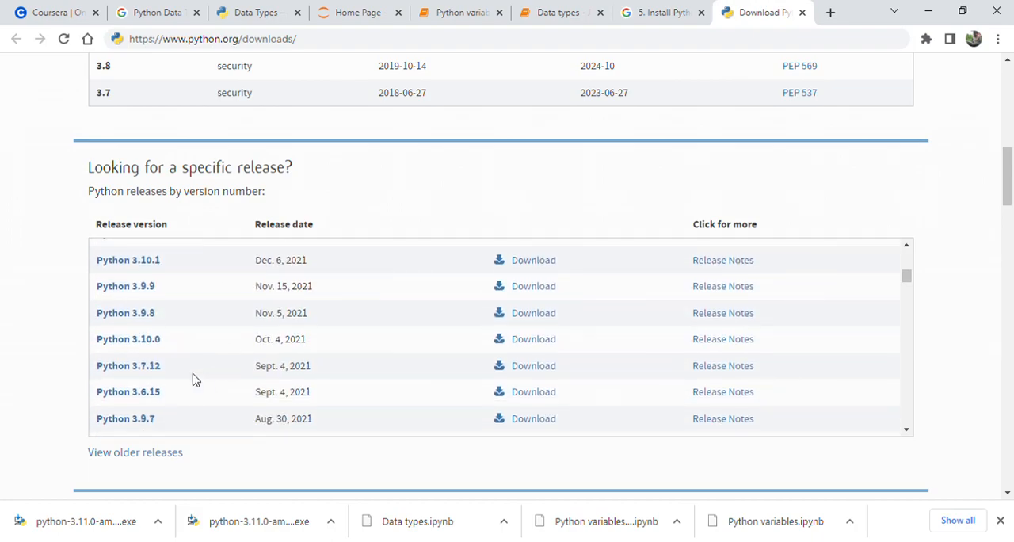
{"action": "scroll", "scroll_direction": "down", "scroll_amount": 3}
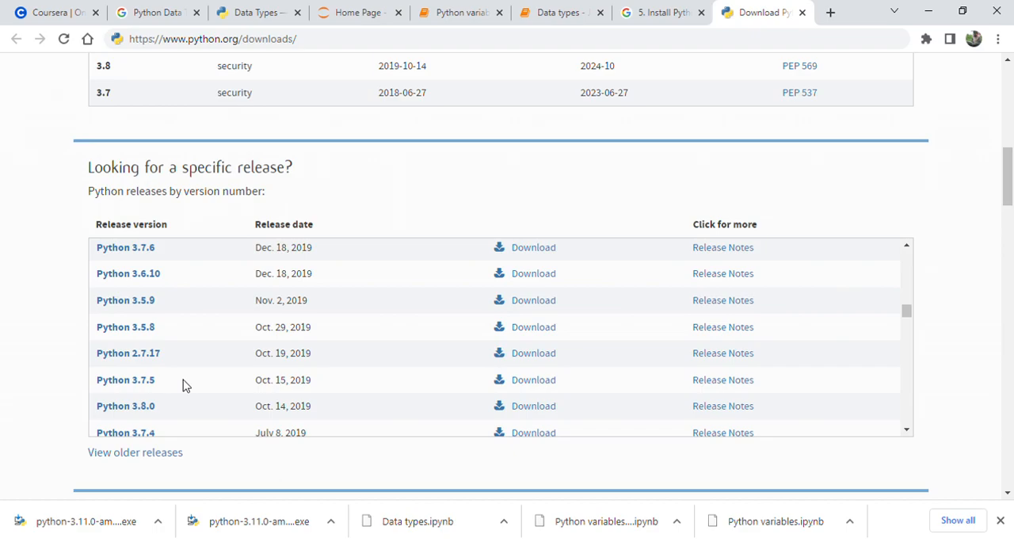
{"action": "scroll", "scroll_direction": "down", "scroll_amount": 3}
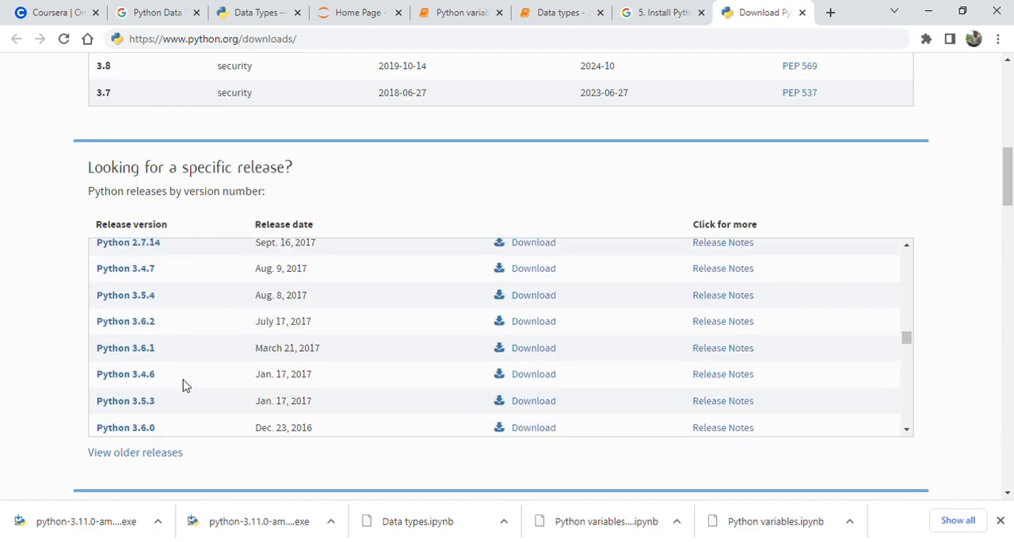
{"action": "scroll", "scroll_direction": "down", "scroll_amount": 3}
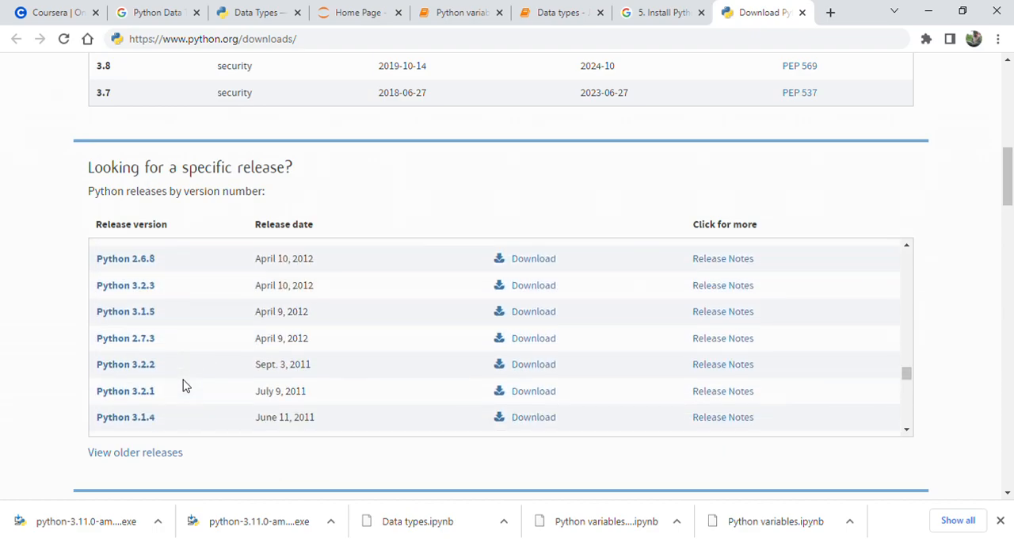
{"action": "scroll", "scroll_direction": "down", "scroll_amount": 3}
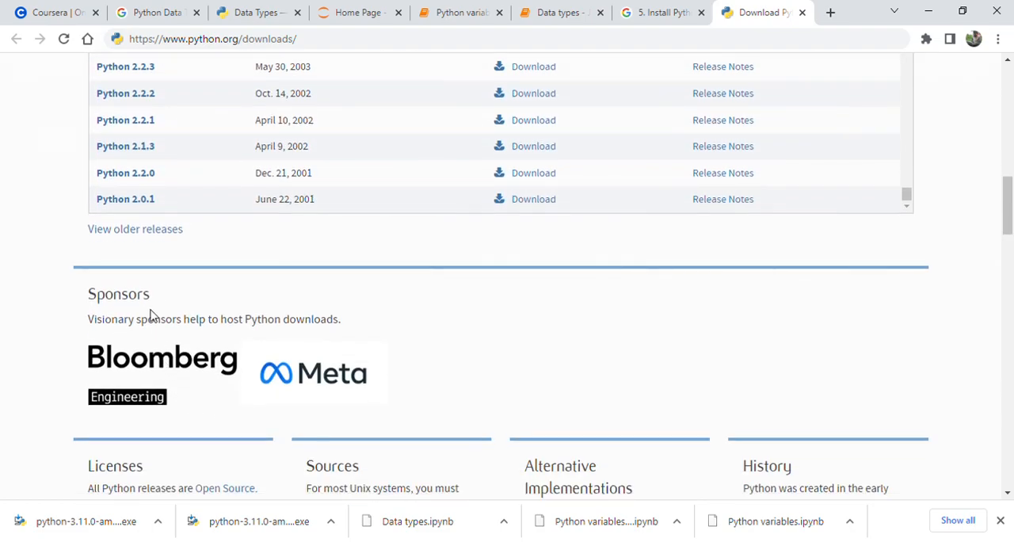
{"action": "mouse_move", "coordinate": [161, 299]}
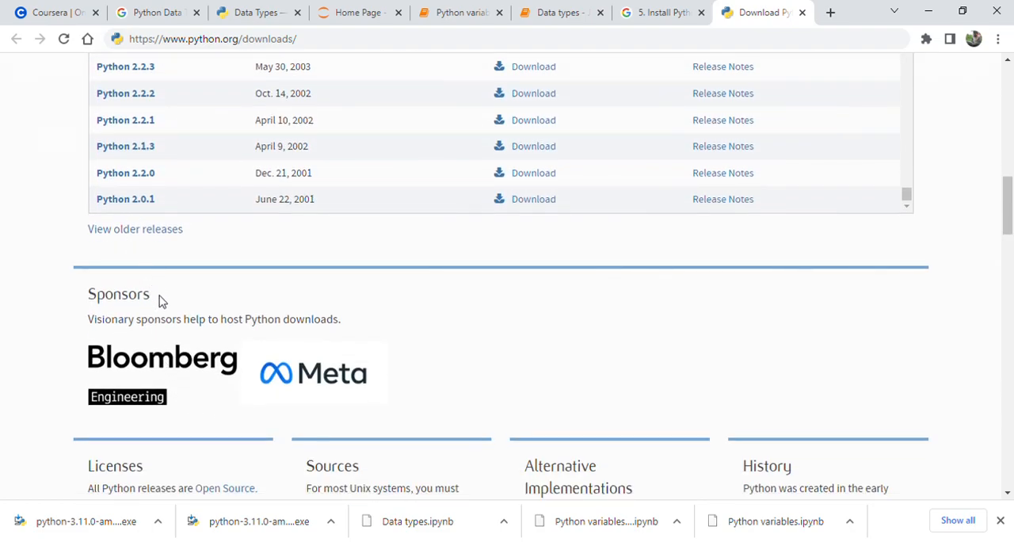
{"action": "mouse_move", "coordinate": [397, 290]}
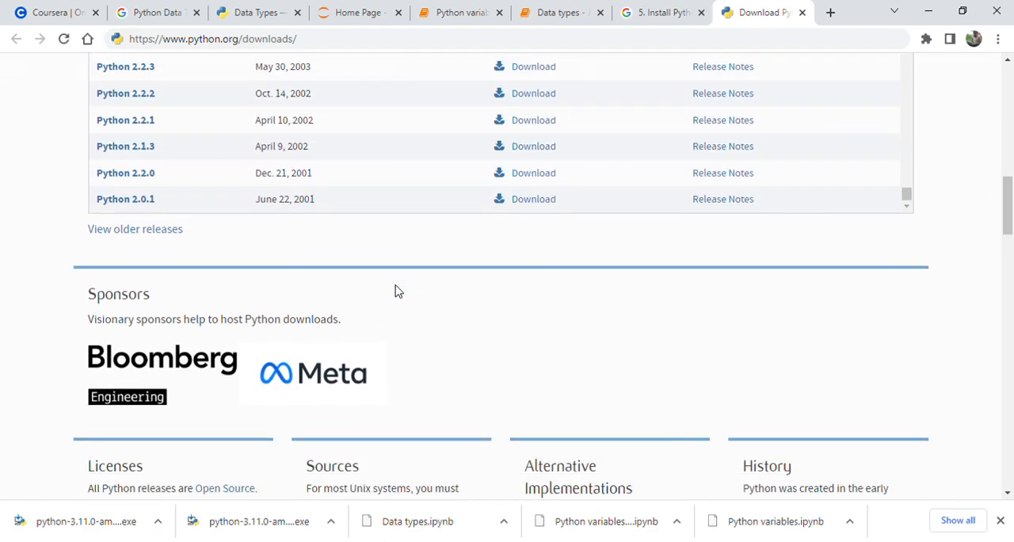
{"action": "scroll", "scroll_direction": "up", "scroll_amount": 3}
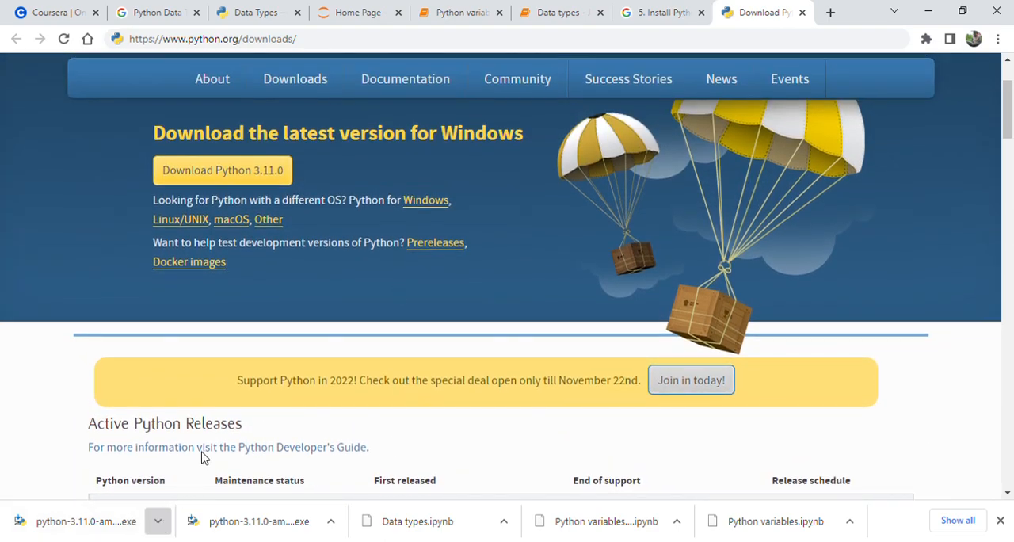
{"action": "mouse_move", "coordinate": [62, 500]}
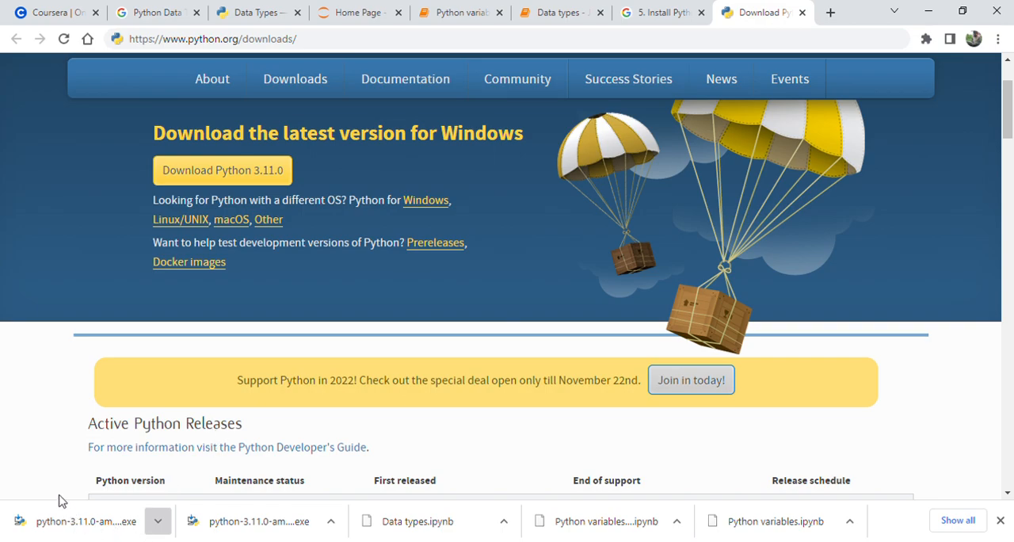